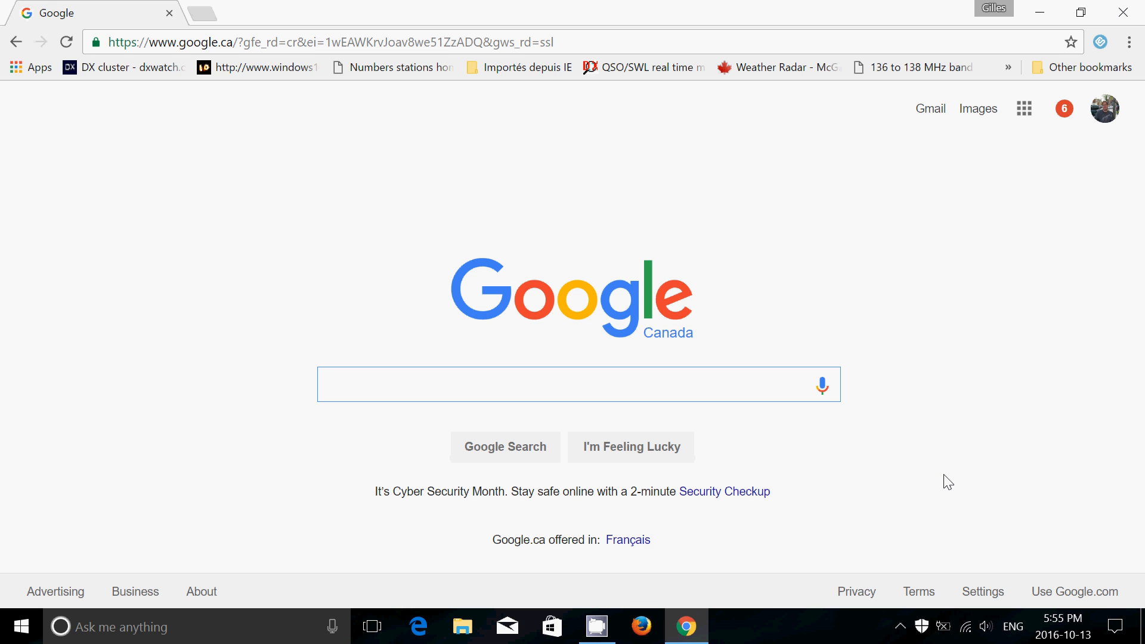
mouse_move(1107, 227)
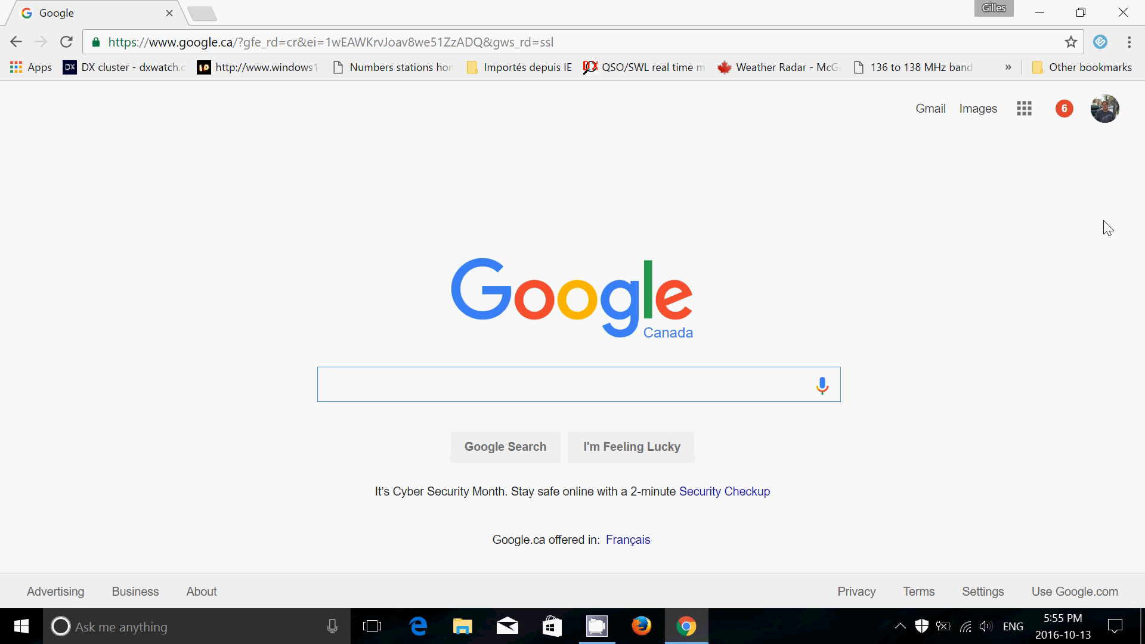
mouse_move(1129, 42)
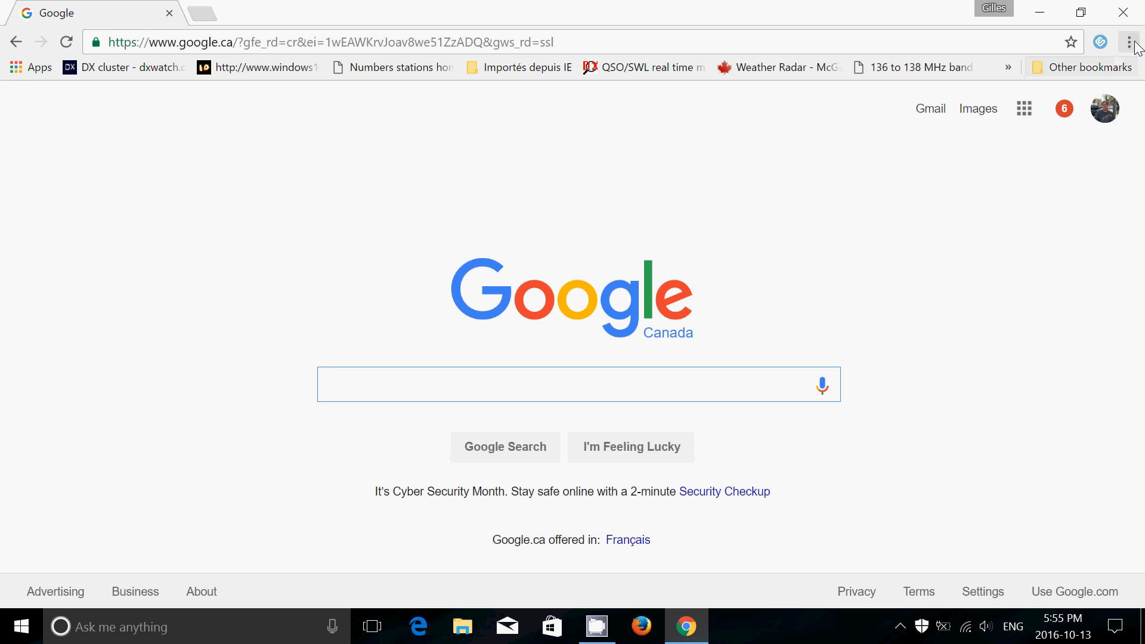
Open Chrome's Settings page from the three-dot menu
left_click(577, 385)
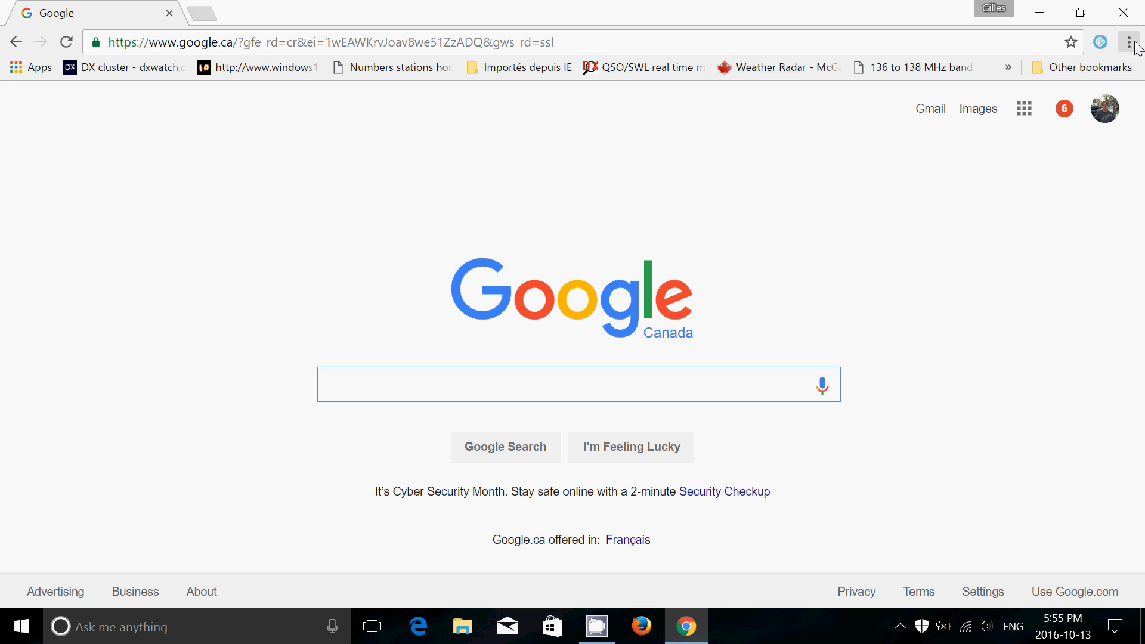
left_click(1126, 42)
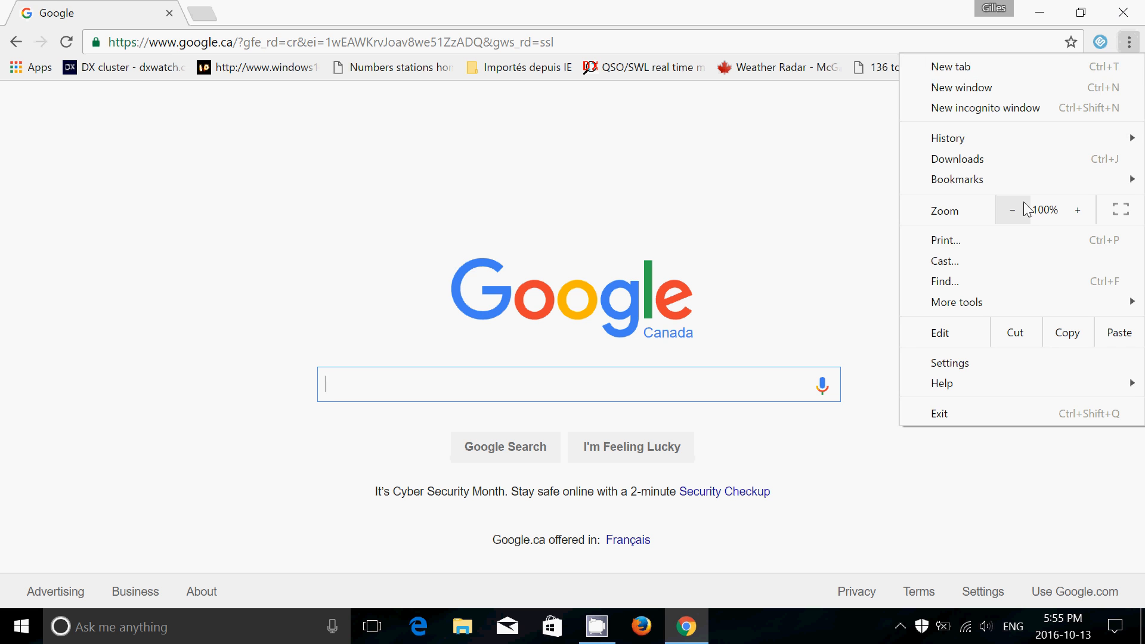
left_click(950, 363)
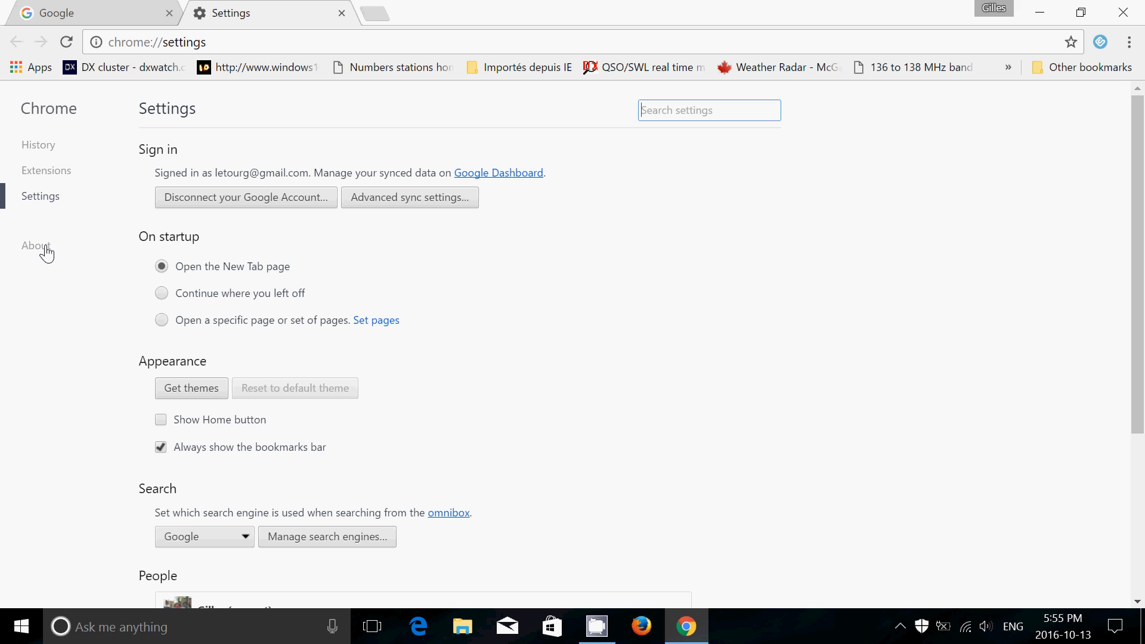
Open About in Settings to see version 54.0.2840.59 and the up-to-date status
left_click(36, 246)
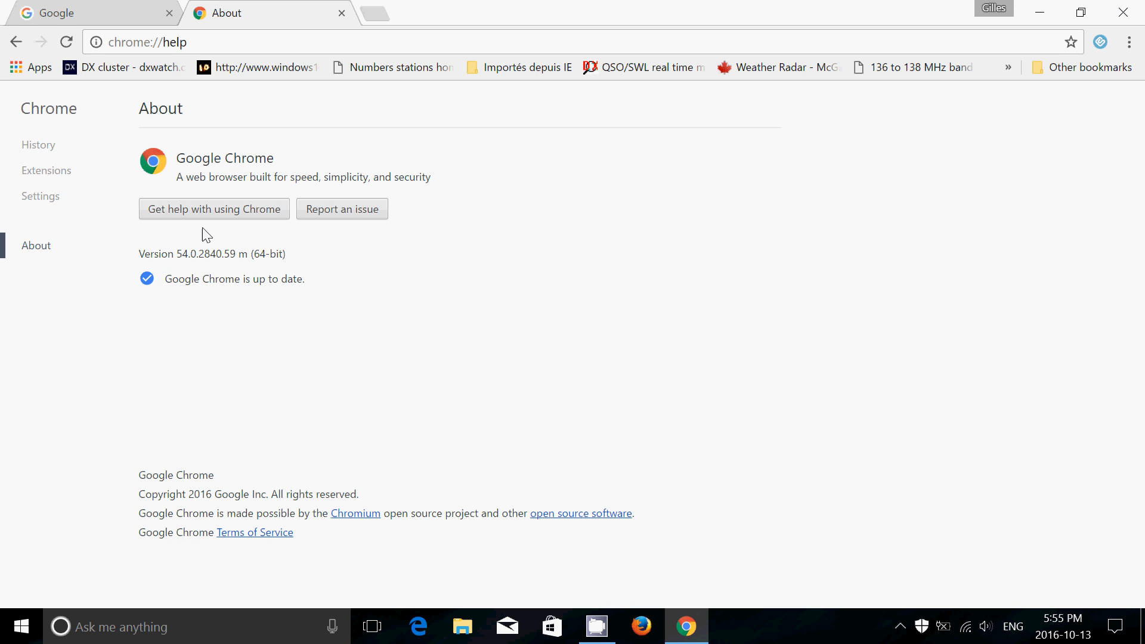
mouse_move(386, 293)
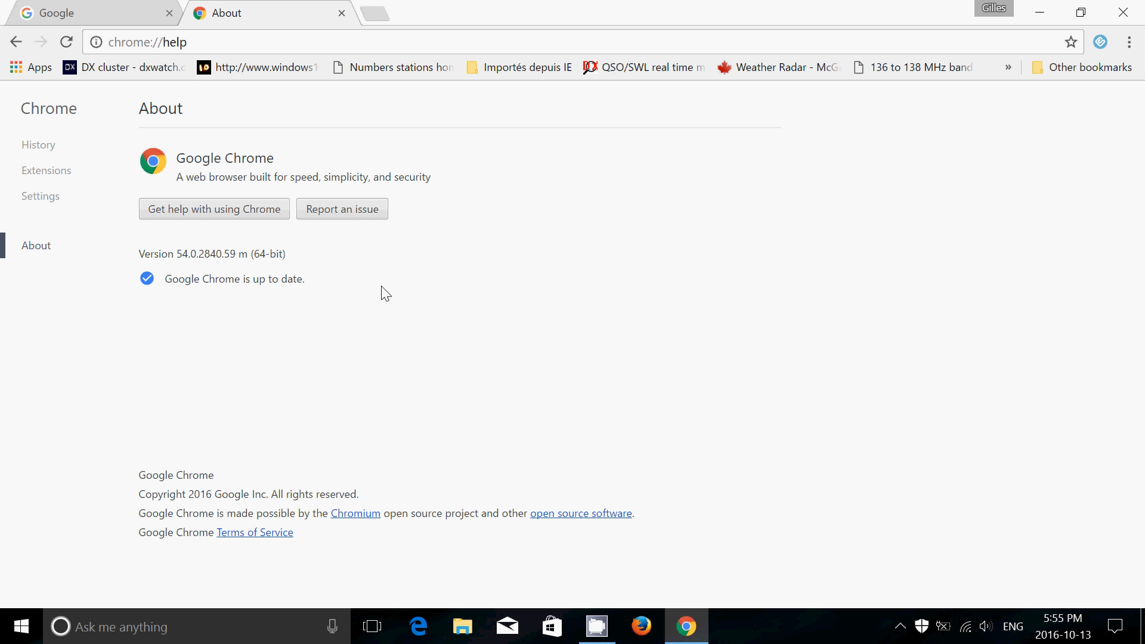
mouse_move(286, 299)
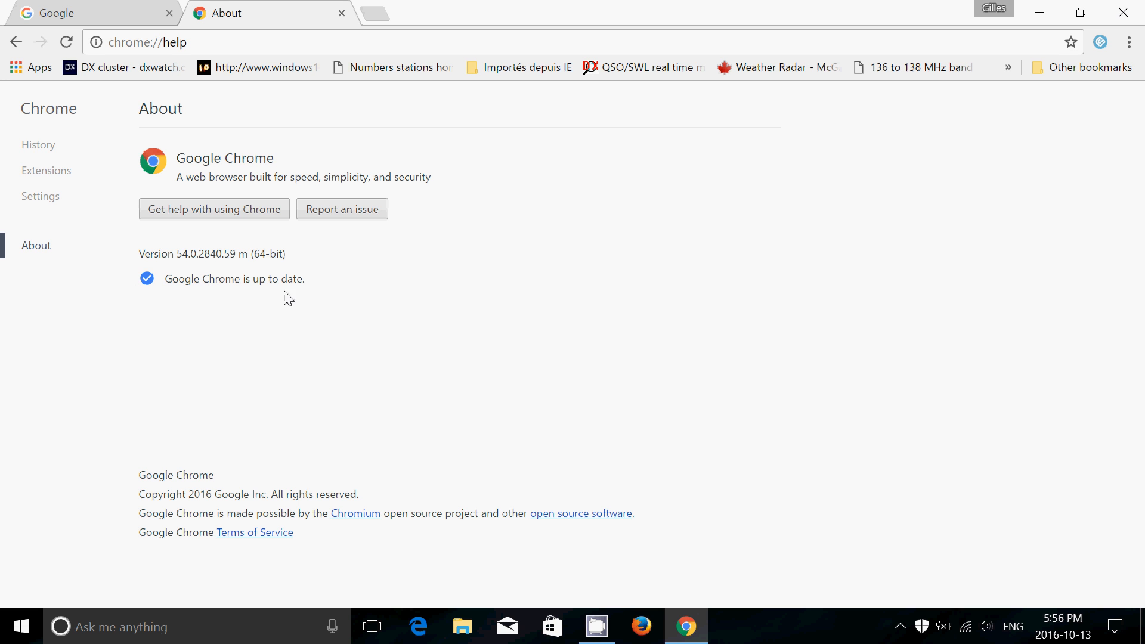
mouse_move(315, 299)
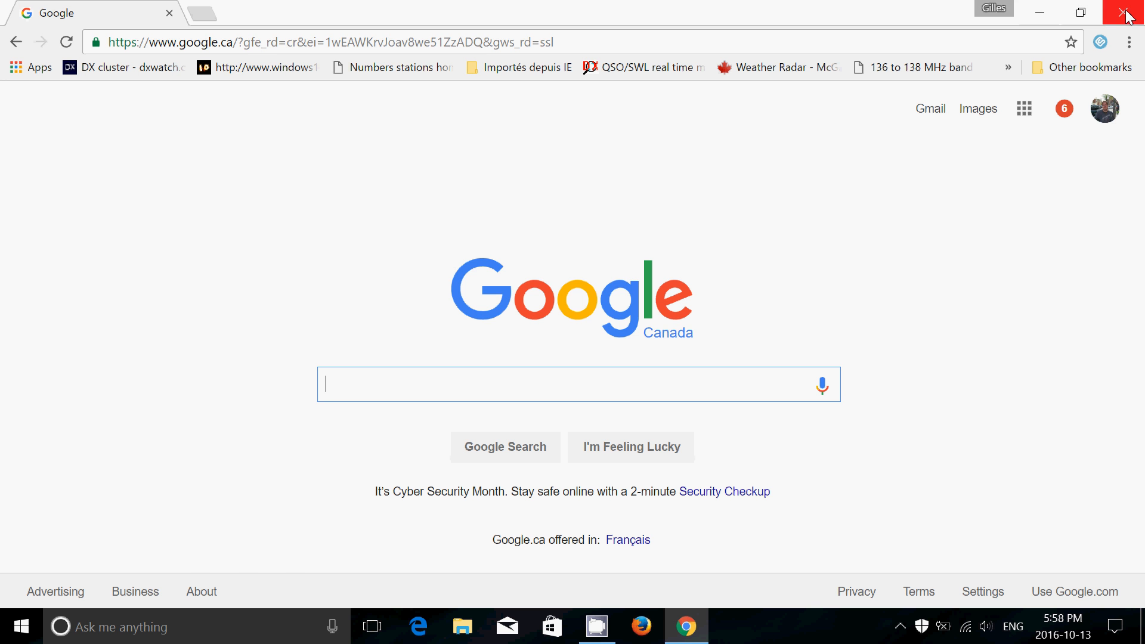
Close the Chrome window, leaving the Windows desktop
left_click(1131, 13)
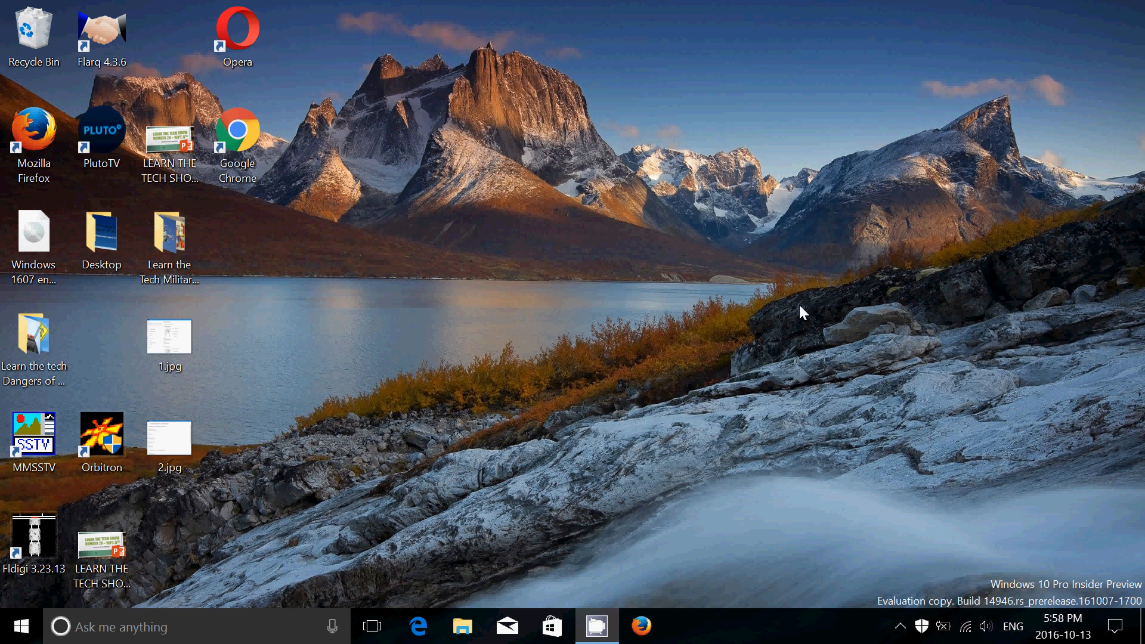
mouse_move(774, 464)
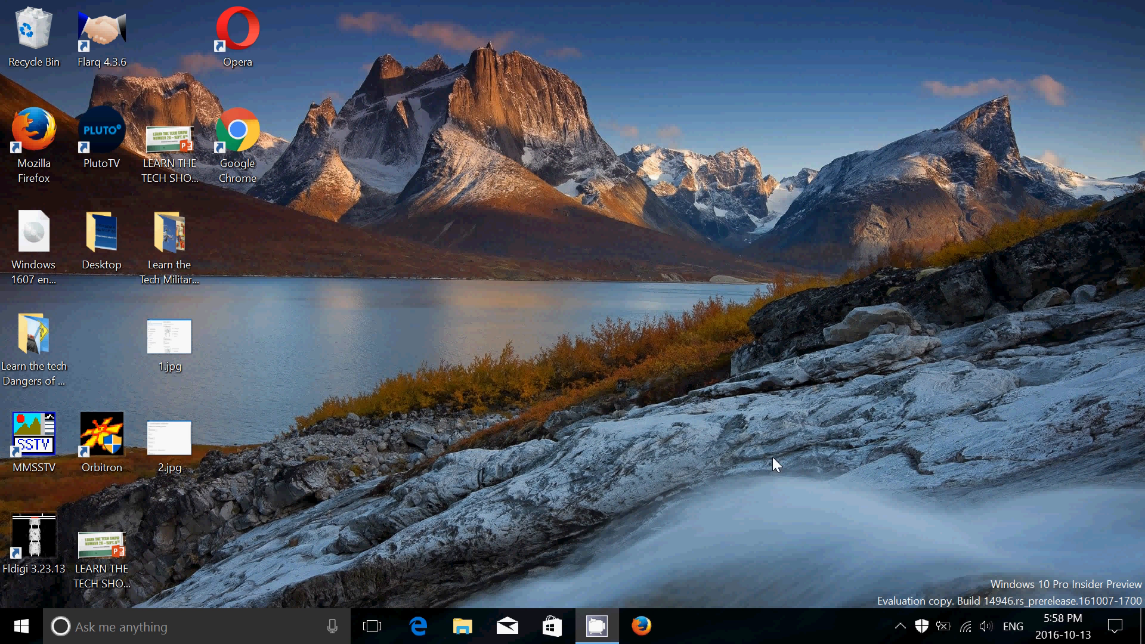
mouse_move(891, 639)
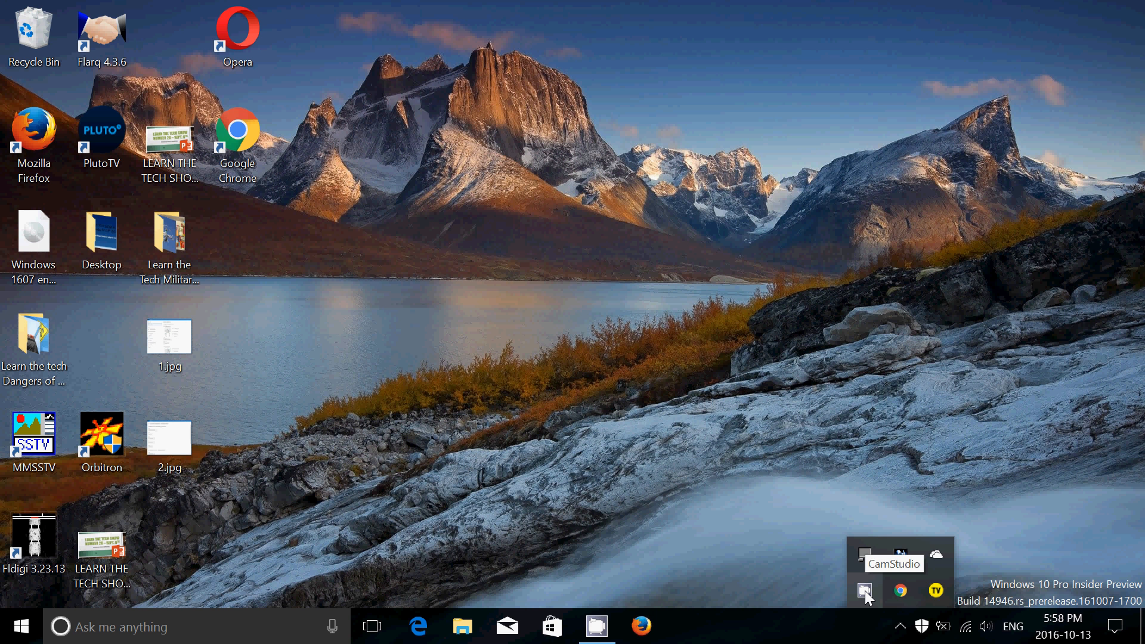
left_click(865, 591)
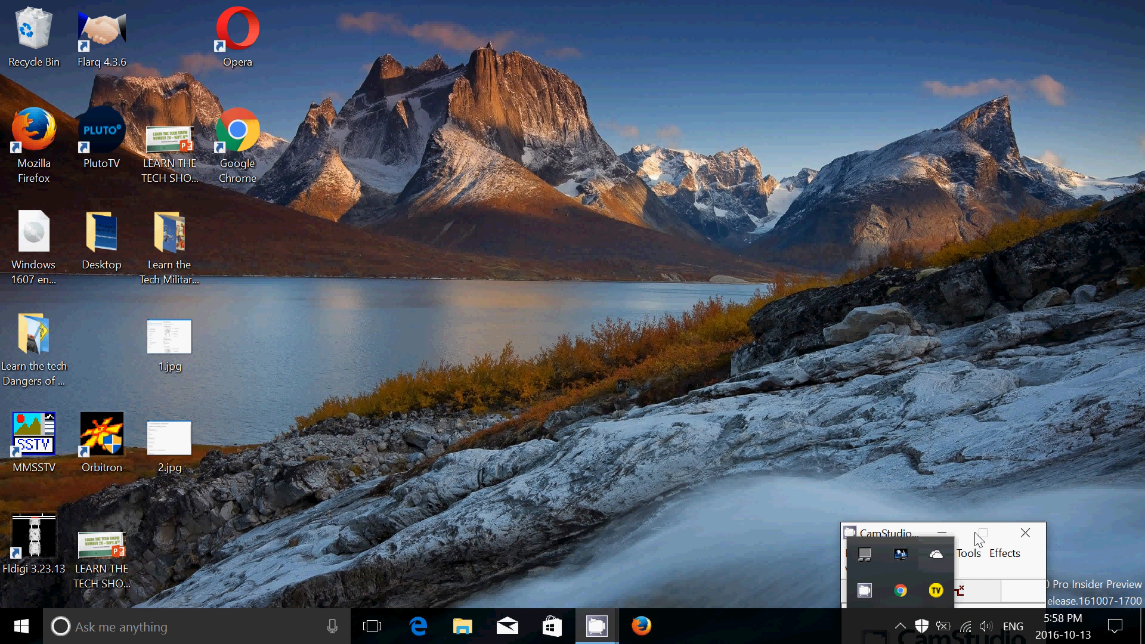